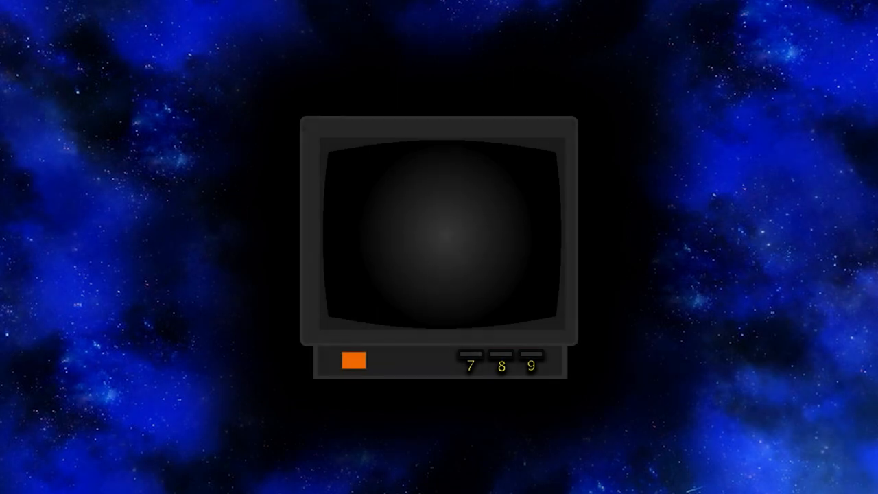
pyautogui.click(351, 362)
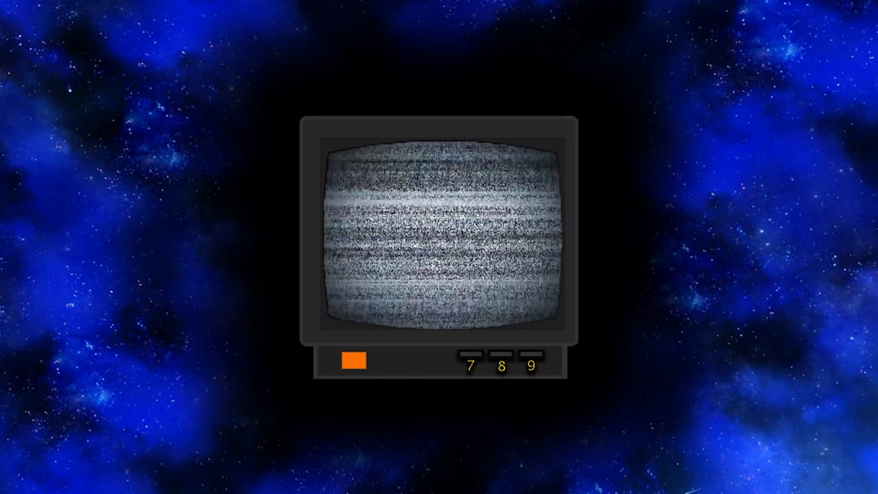